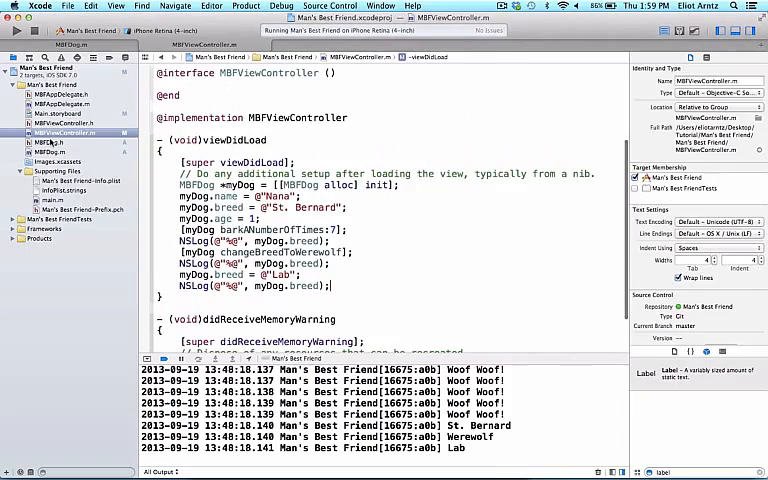
- Show MBFDog.m and jump from [self bark] in barkANumberOfTimes to the bark definition
click(48, 144)
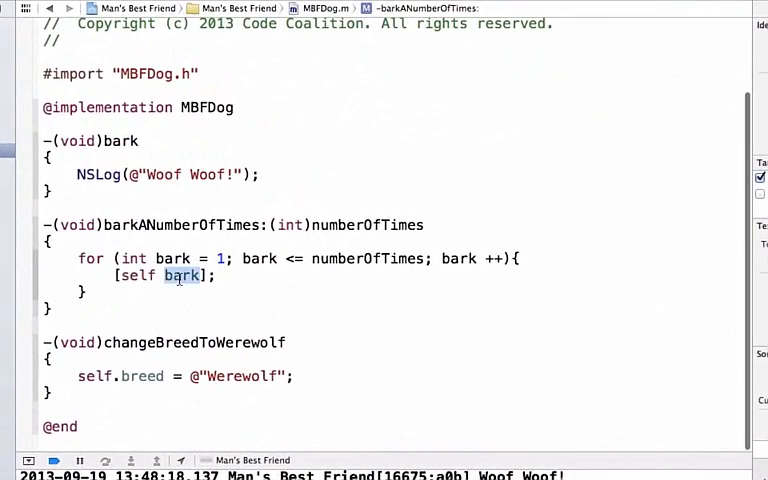
double_click(136, 276)
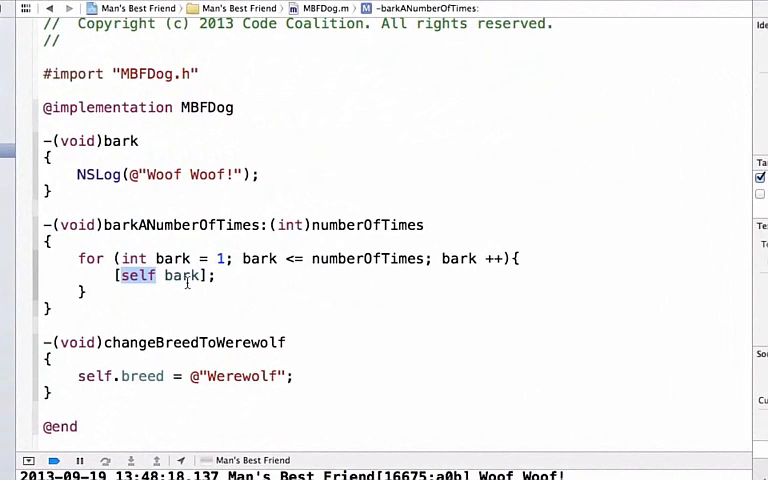
double_click(180, 276)
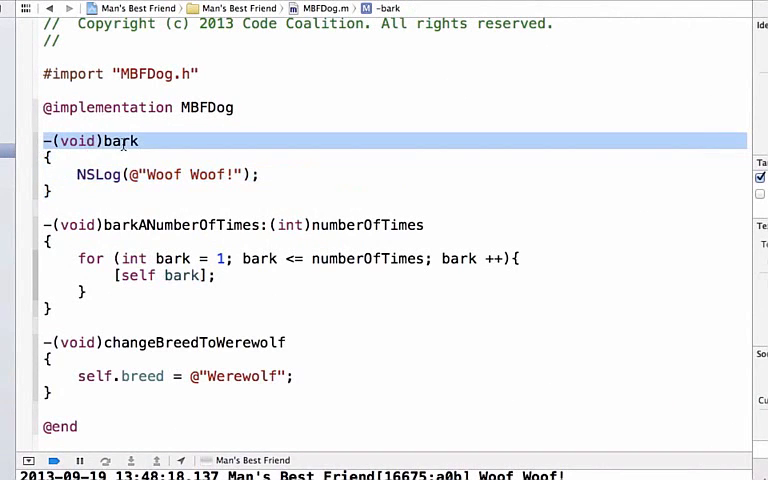
mouse_move(164, 292)
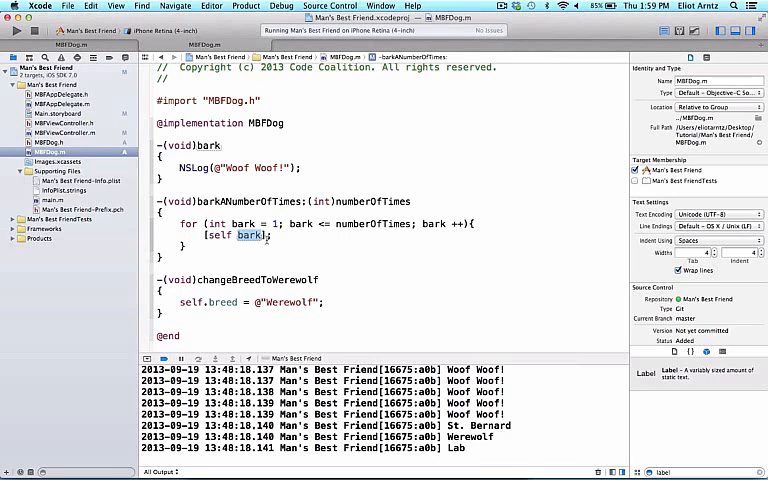
- Declare -(void)printHelloWorld; in MBFViewController.h and copy the declaration line
click(58, 132)
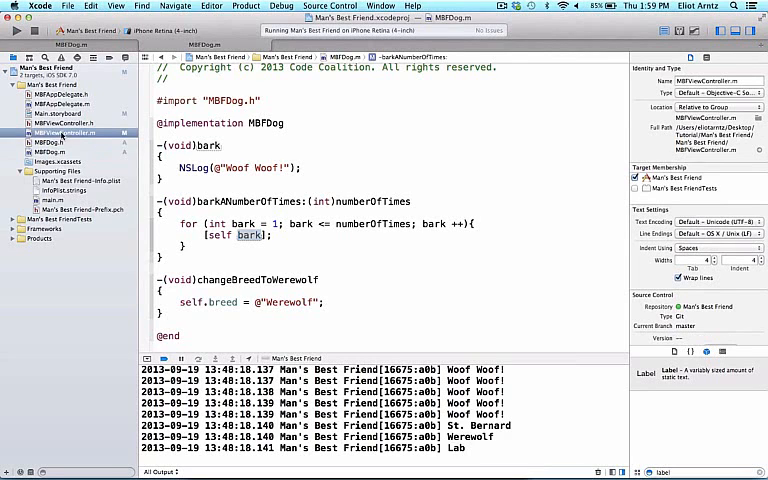
click(64, 122)
text(-(void)
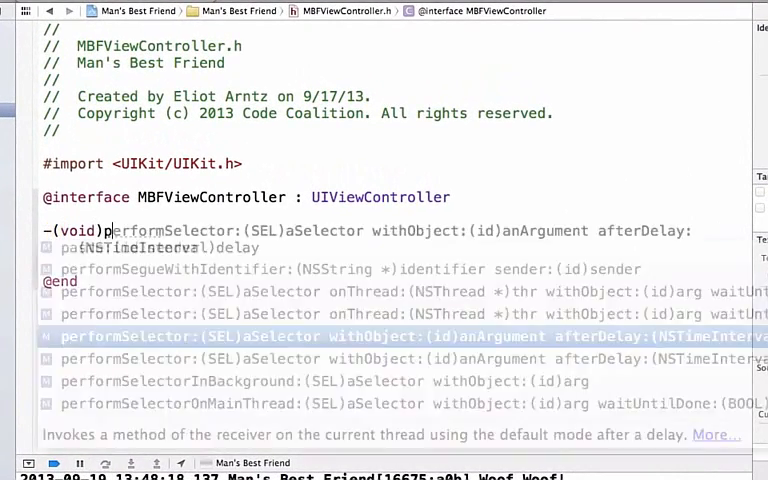
text(printHelloWorld;)
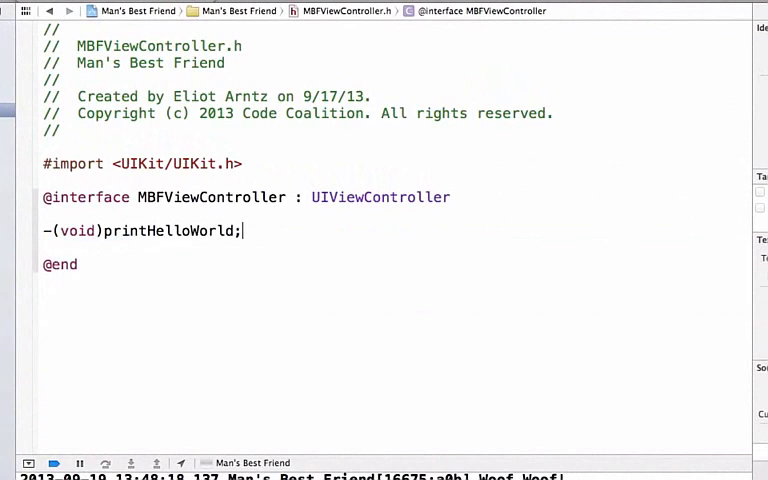
triple_click(144, 232)
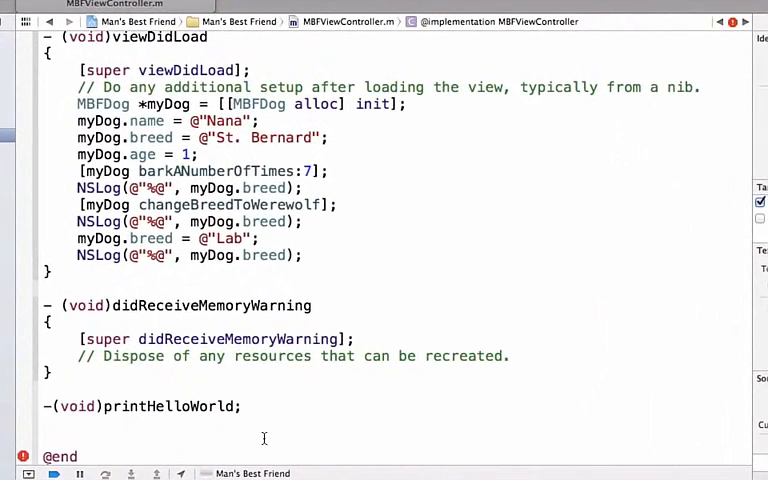
- Write the printHelloWorld body as NSLog(@"Hello world"); in MBFViewController.m
text({)
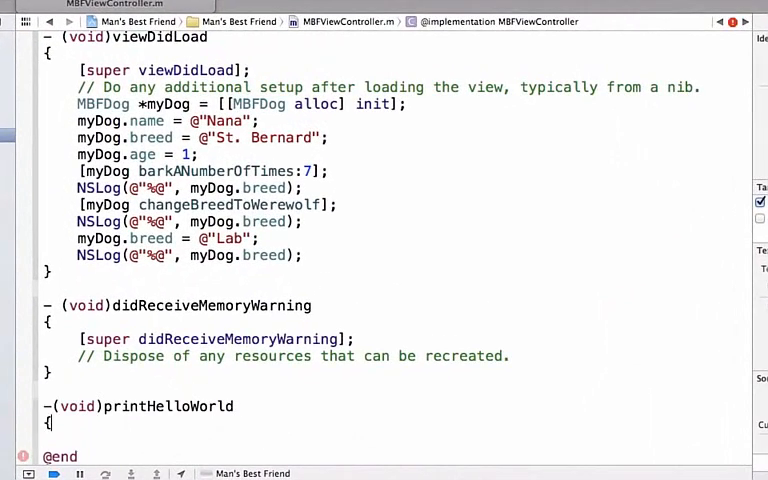
scroll(down, 3)
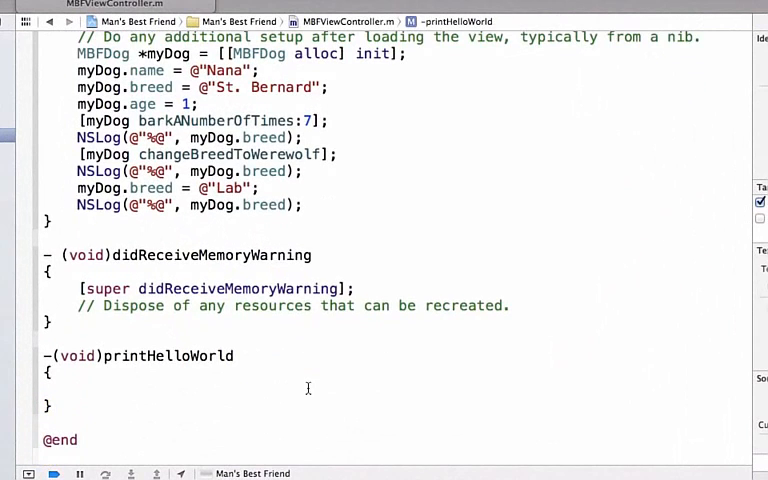
click(80, 388)
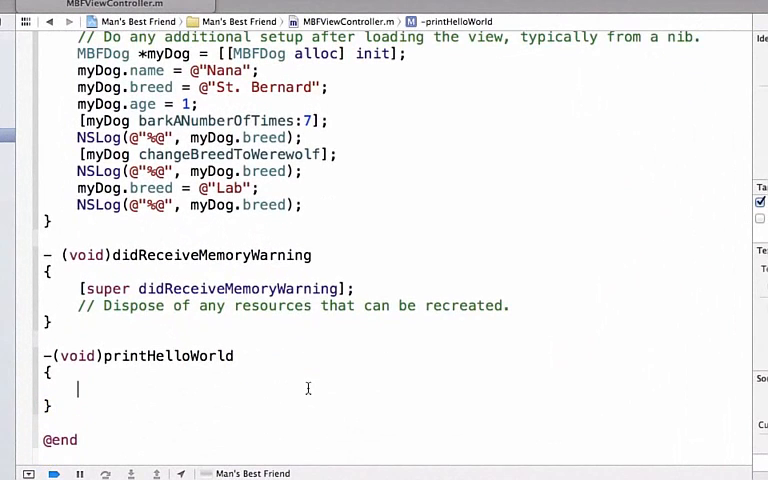
text(NS)
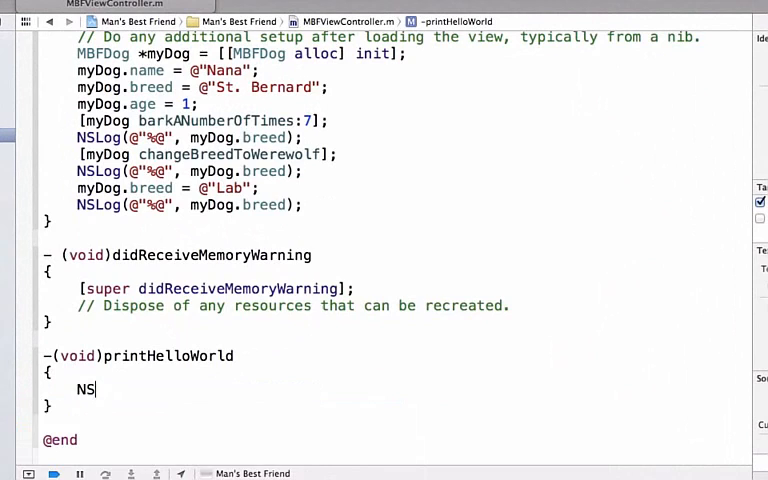
text(Log(@")
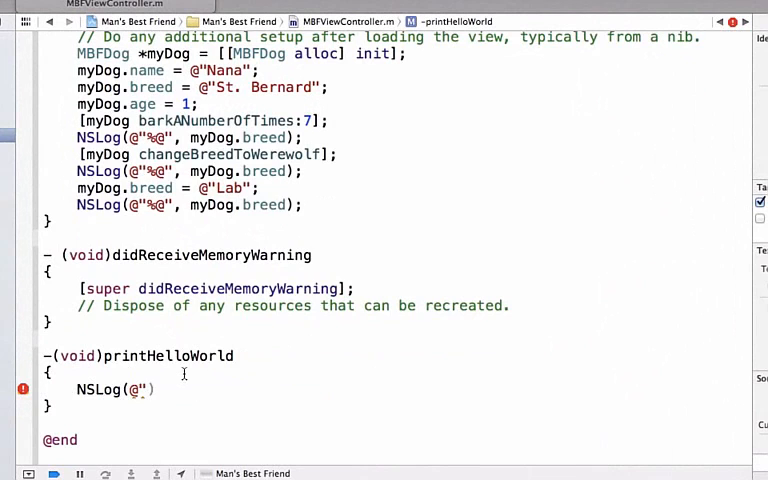
text(Hello world)
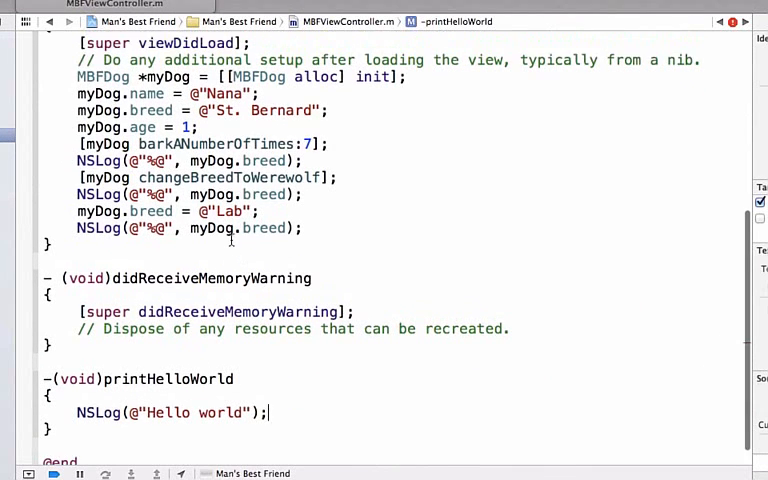
scroll(up, 3)
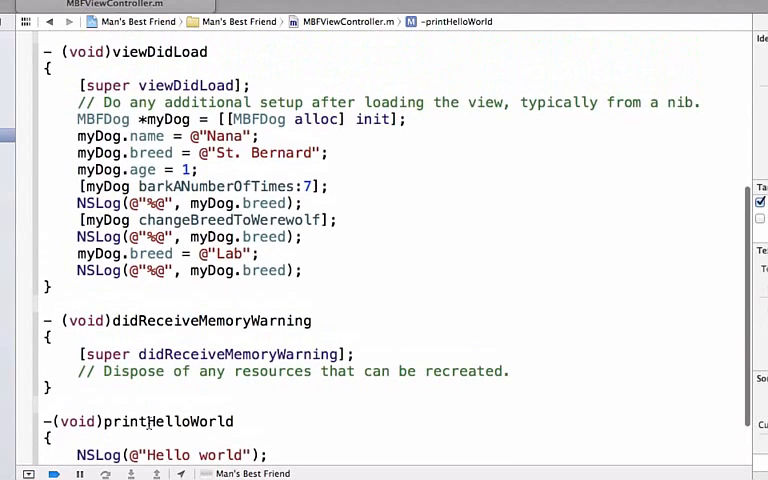
scroll(up, 3)
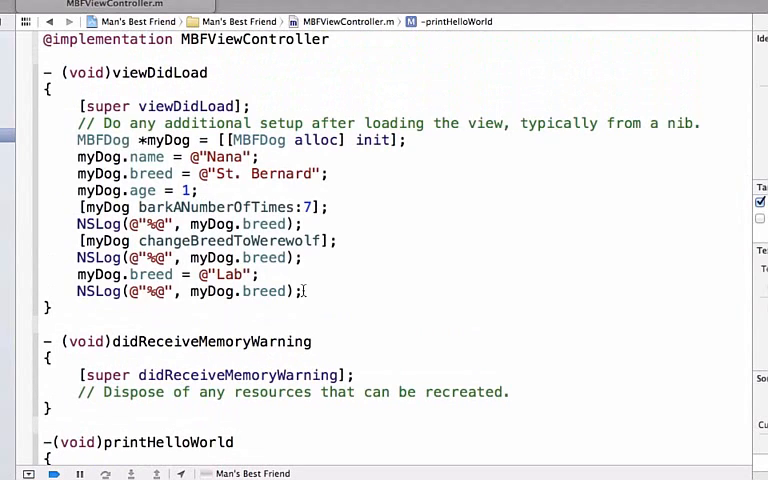
- Add [self printHelloWorld]; at the end of viewDidLoad via code completion
key(return)
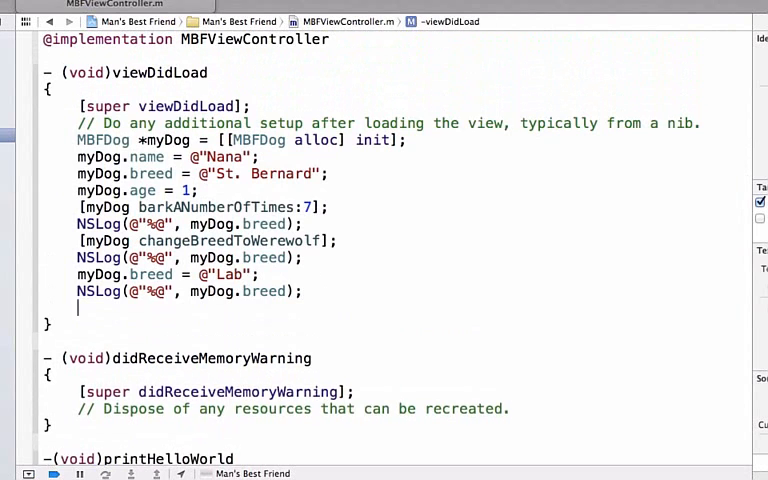
text([self])
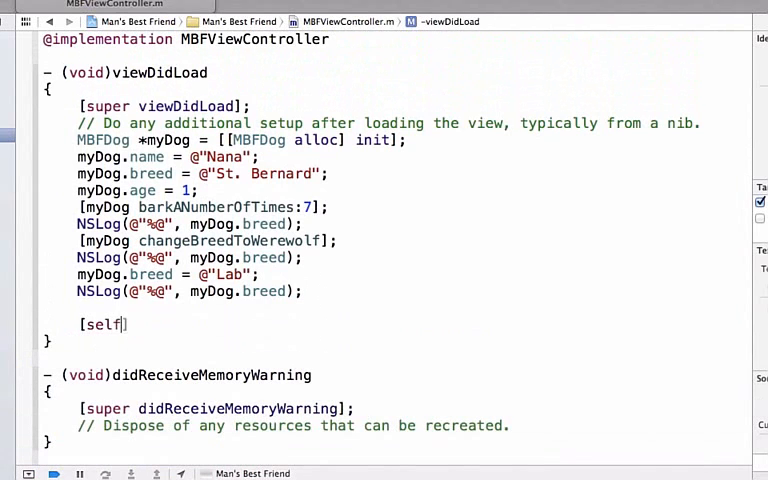
text(printHelloWorld)
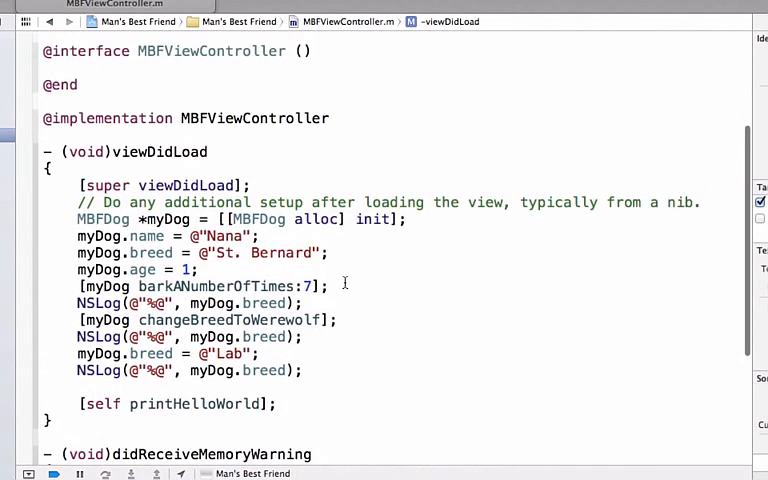
scroll(down, 3)
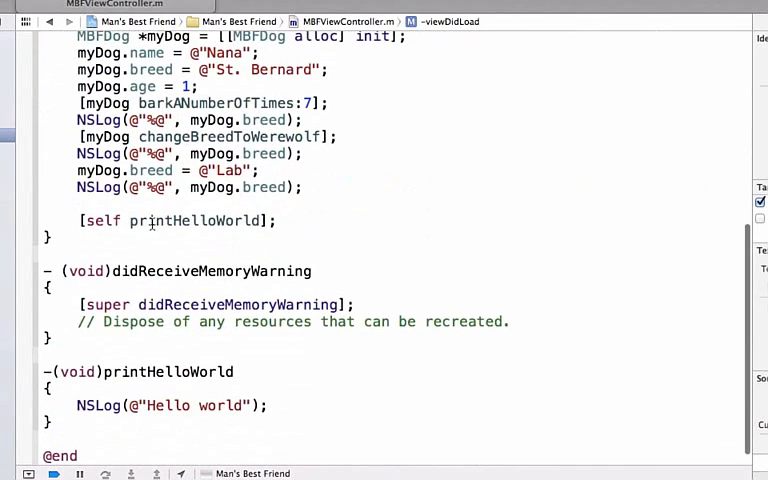
double_click(194, 220)
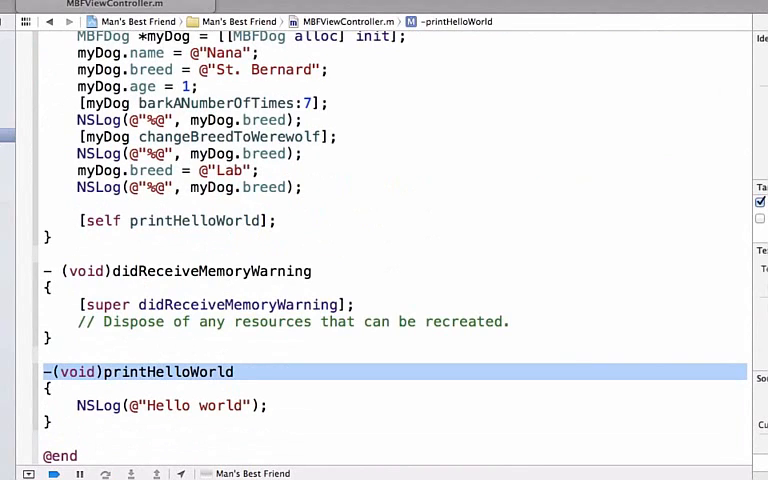
click(180, 220)
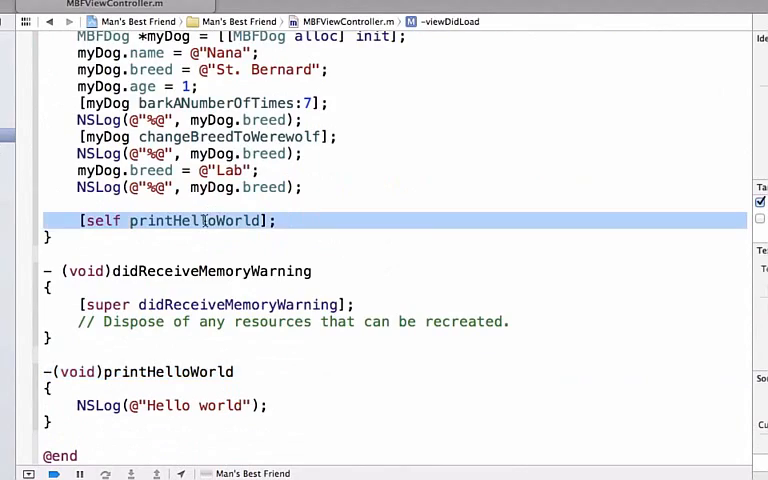
click(16, 30)
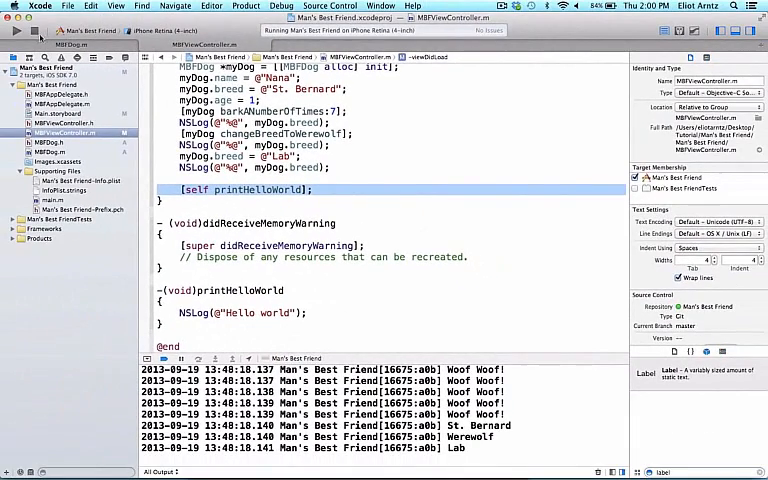
- Run the app, then select the bark, werewolf and breed lines in viewDidLoad
click(16, 30)
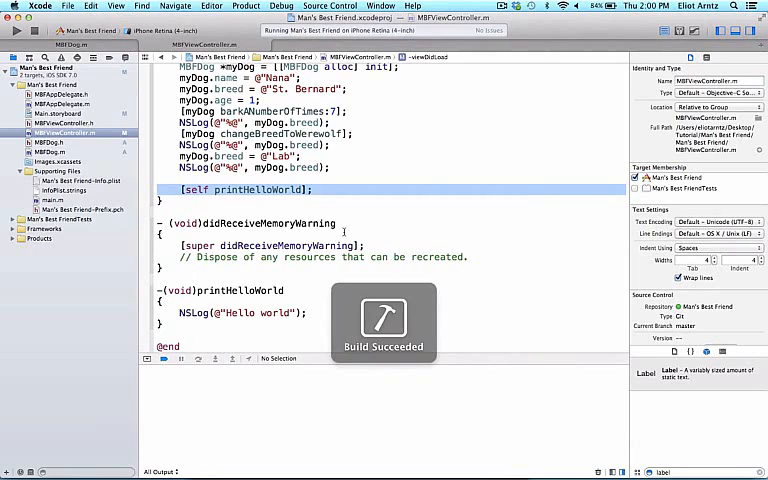
click(16, 30)
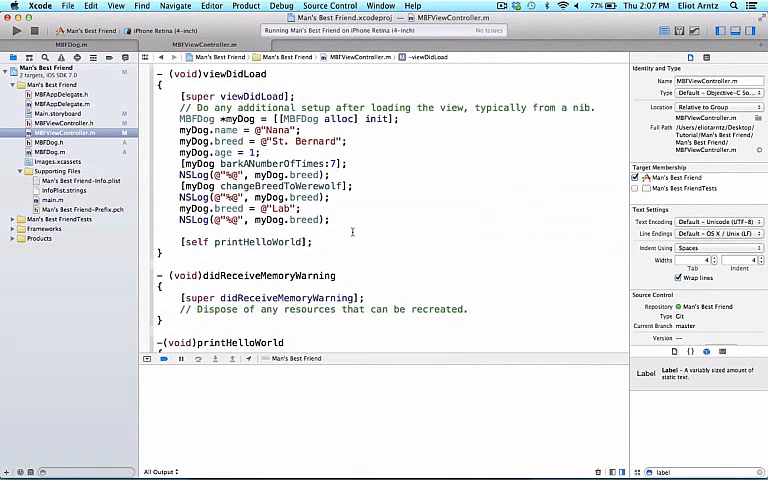
double_click(258, 240)
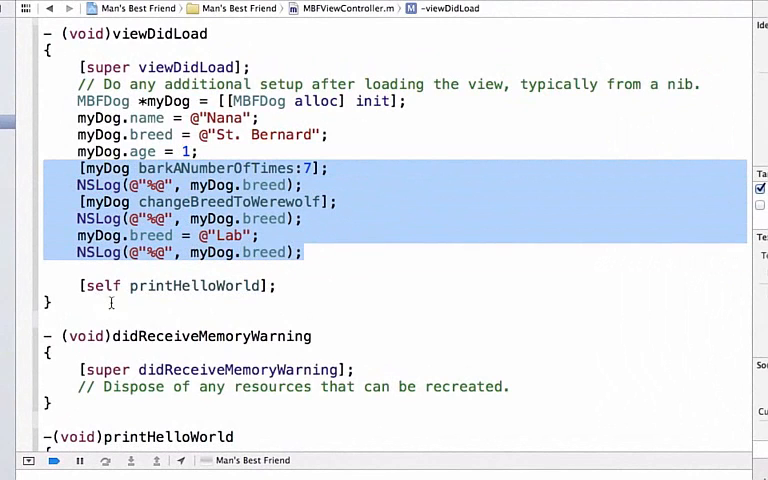
- Delete the selected bark-count, werewolf and breed-logging lines from viewDidLoad
key(delete)
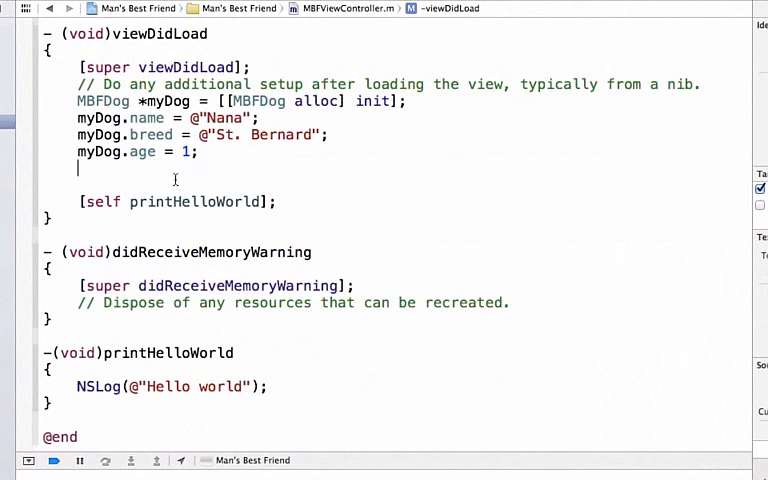
mouse_move(176, 180)
text([)
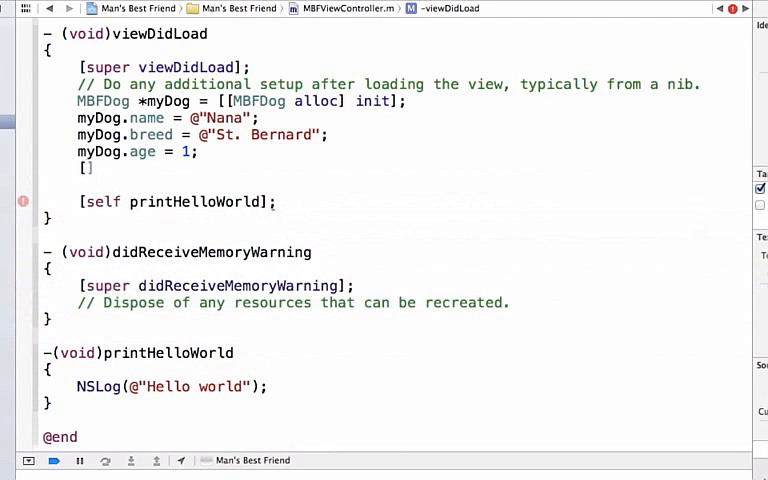
- Add [myDog bark]; to viewDidLoad and rerun the app, stopping the old run
text(myDog)
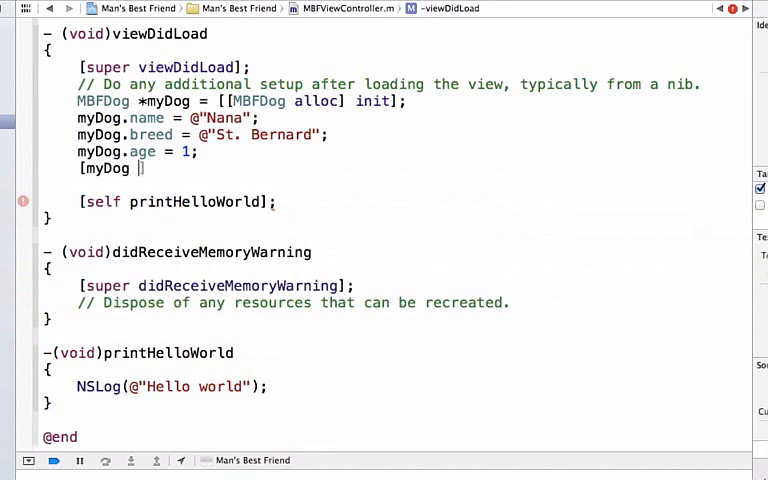
text(bark];)
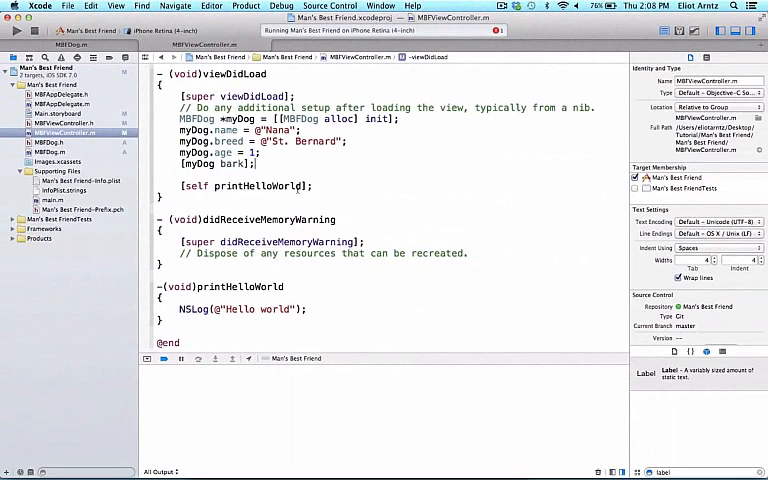
click(16, 30)
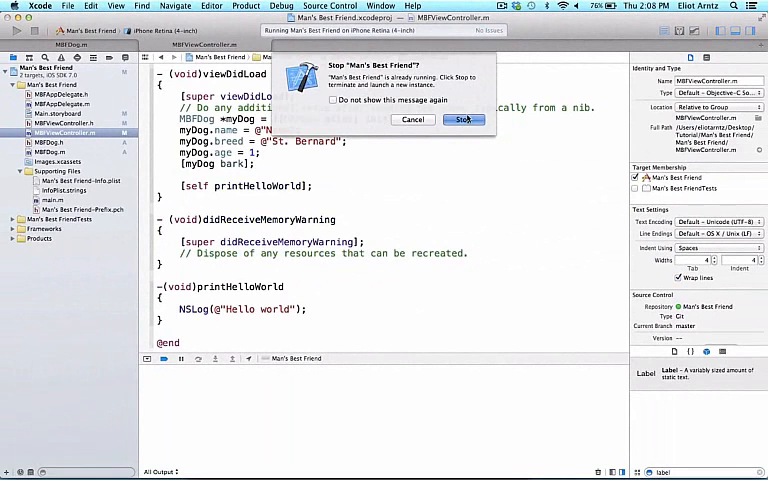
click(464, 120)
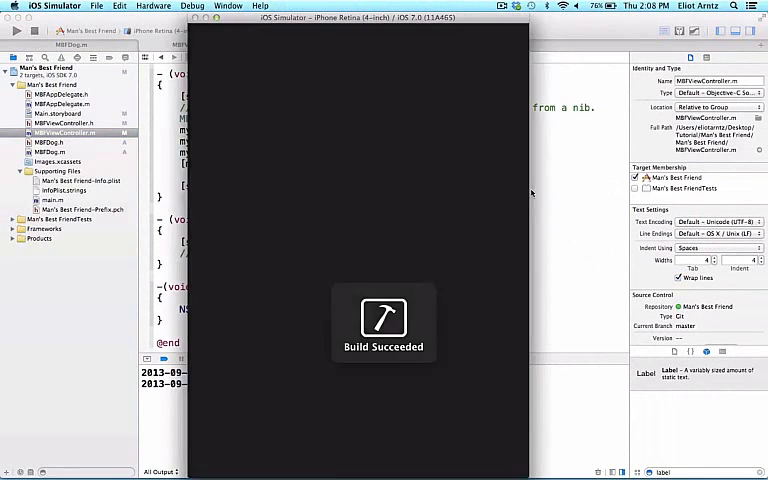